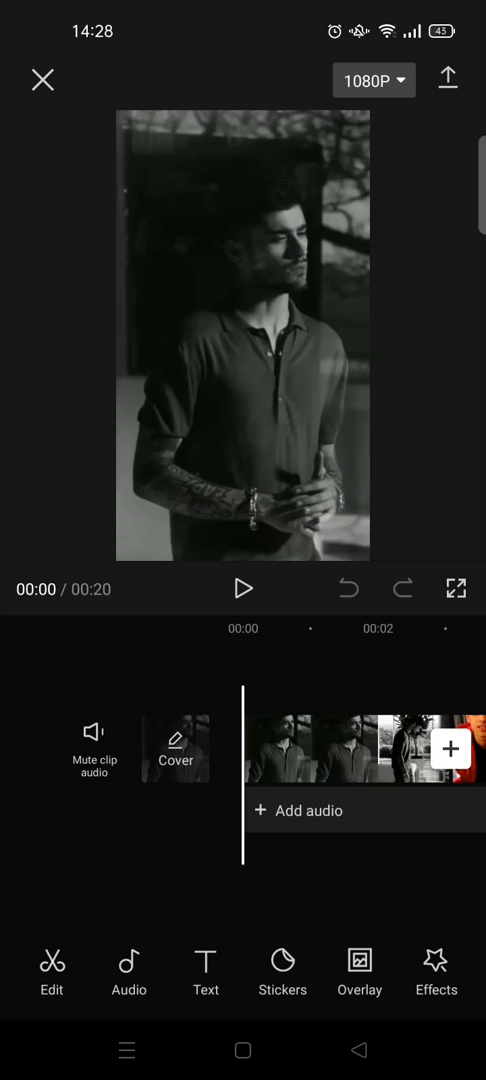
Browse the Basic video effects library down to the Slanted Blur effect
click(436, 972)
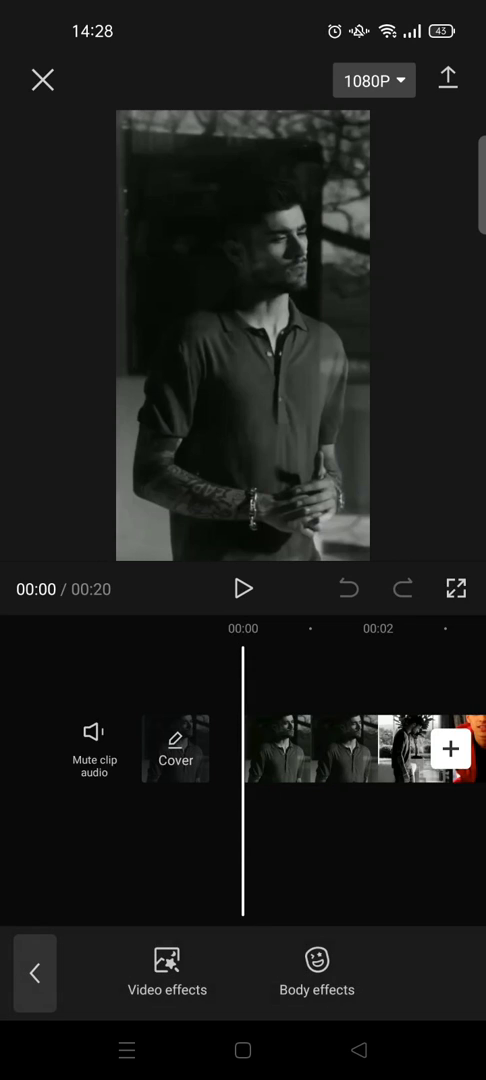
click(168, 964)
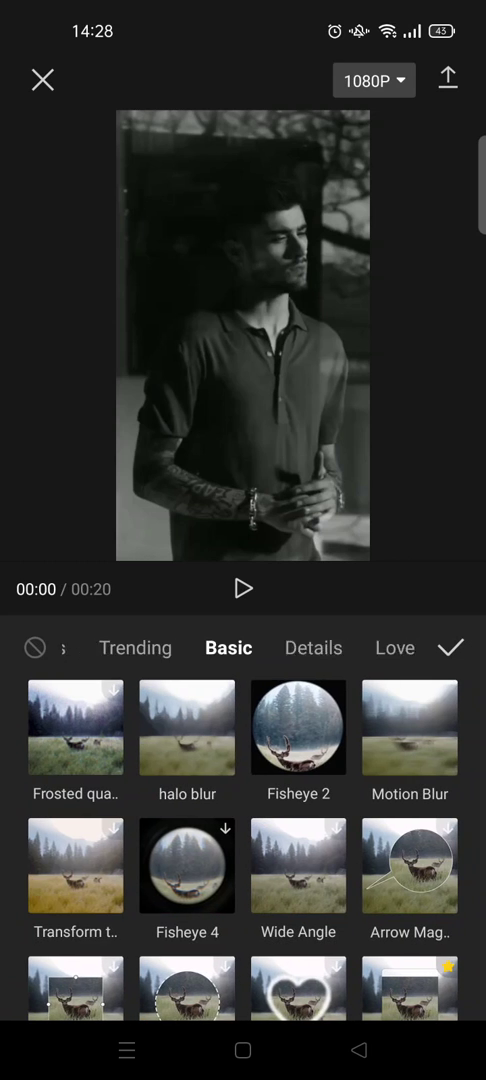
scroll(left, 3)
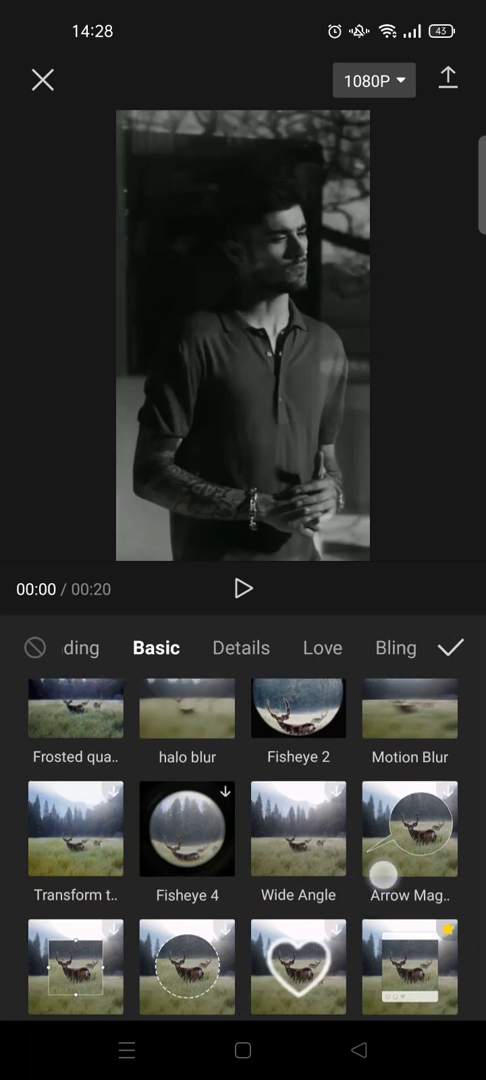
scroll(up, 3)
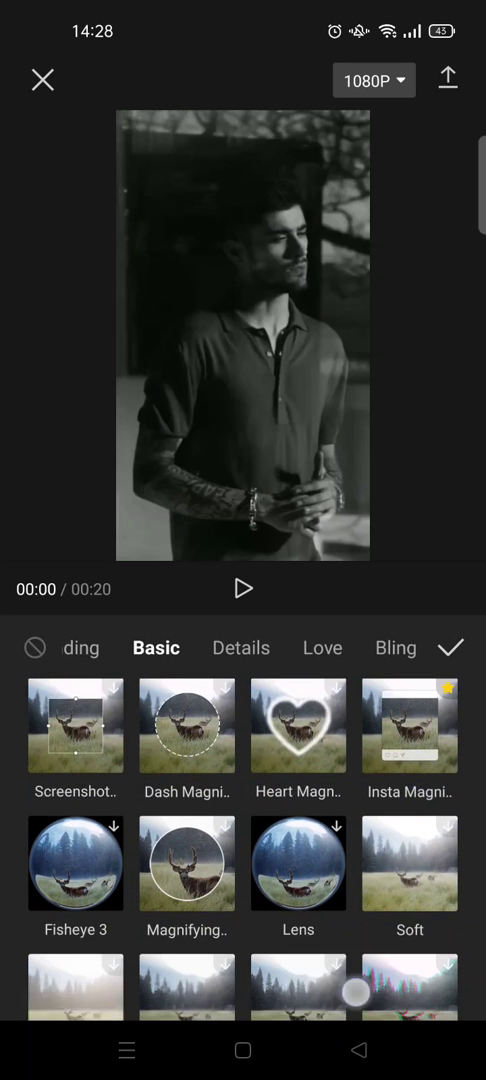
scroll(down, 3)
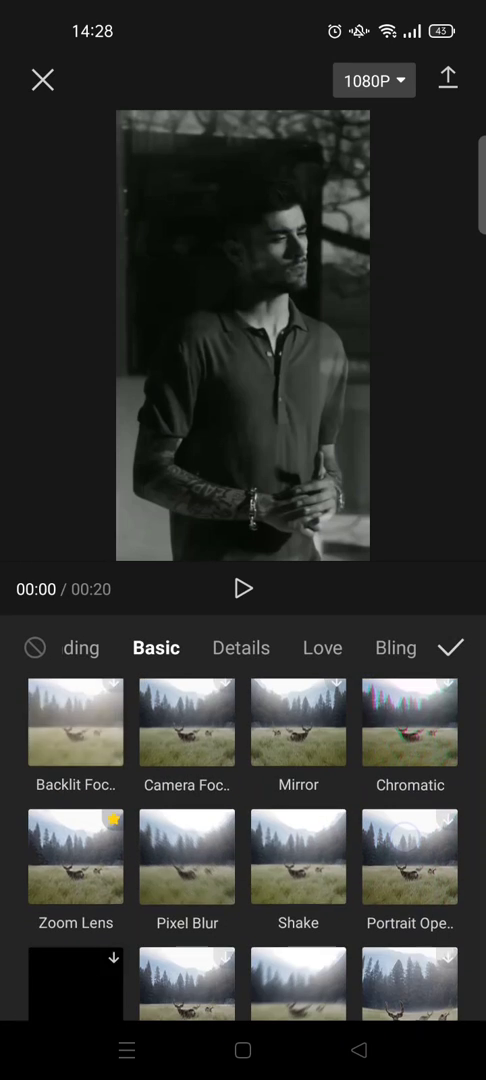
scroll(down, 3)
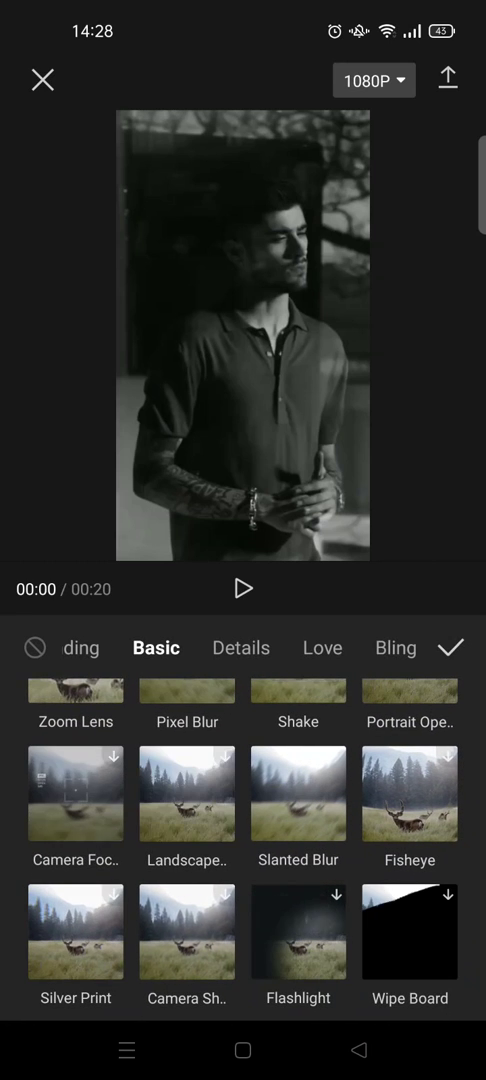
click(298, 794)
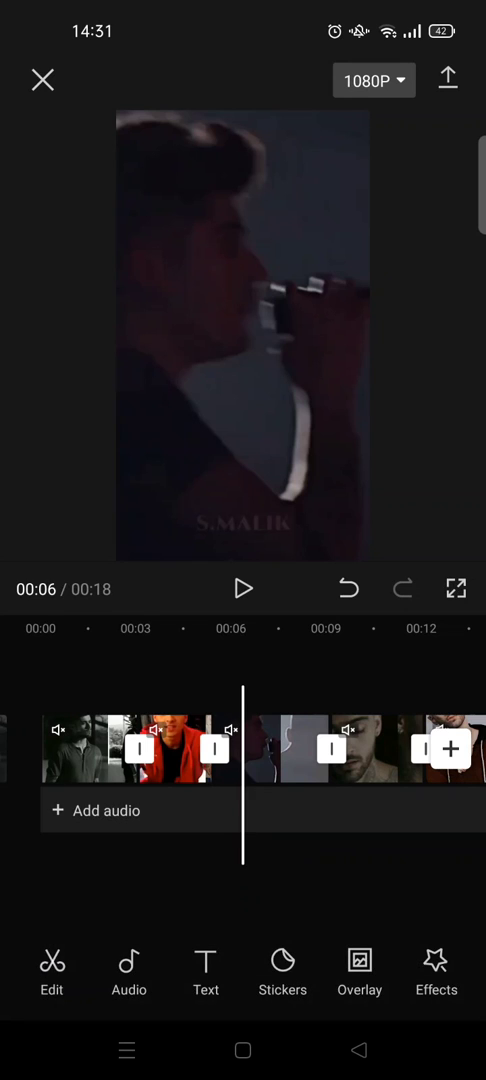
Apply the Shake effect from the Basic video effects at the six-second cut
click(436, 972)
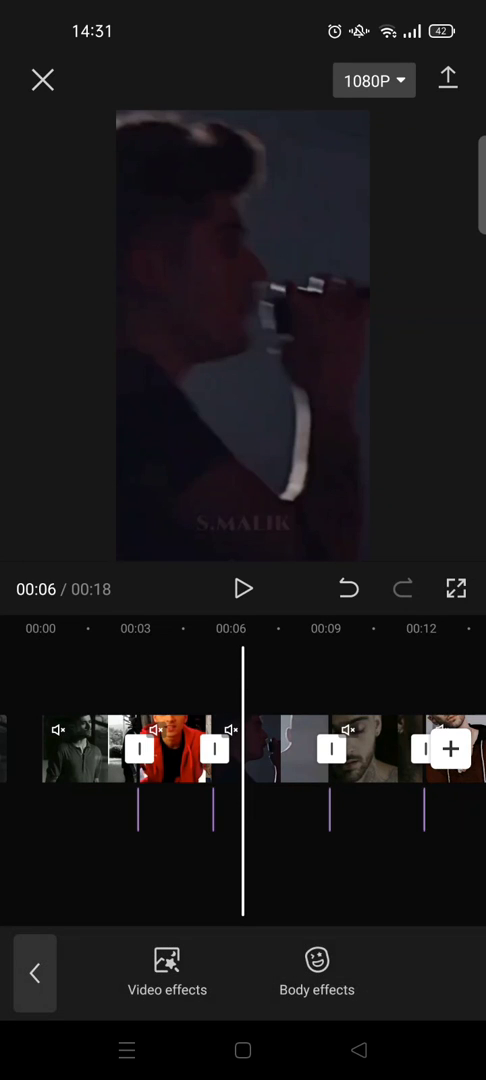
click(166, 972)
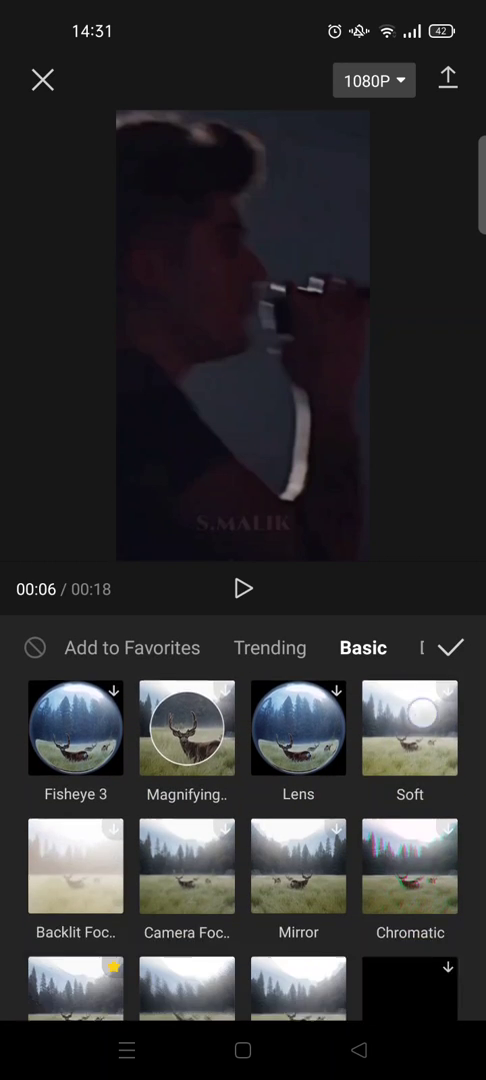
scroll(down, 3)
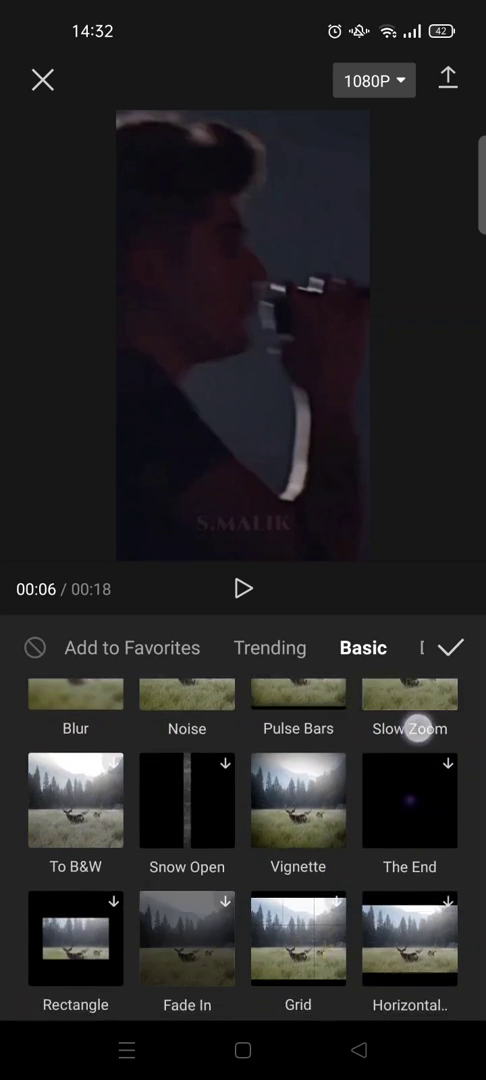
scroll(down, 3)
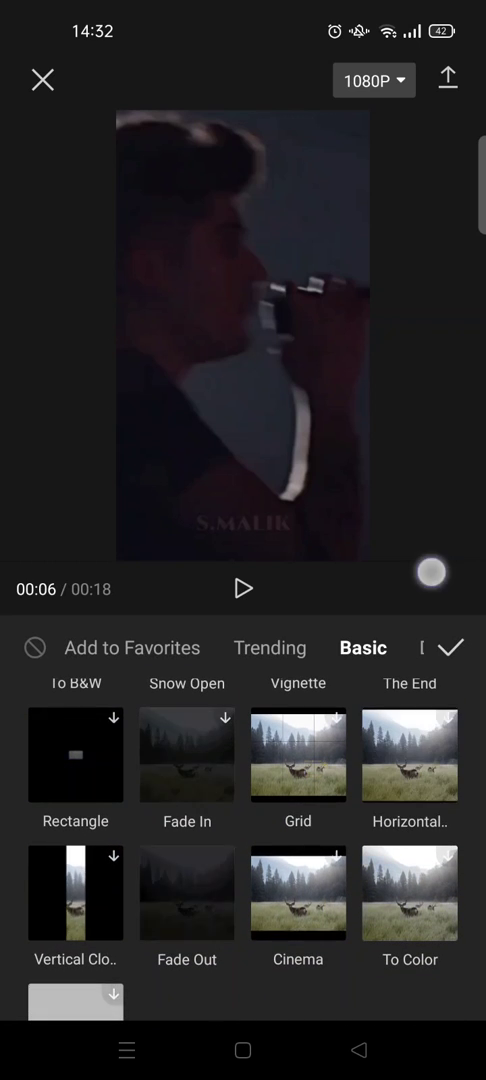
scroll(down, 3)
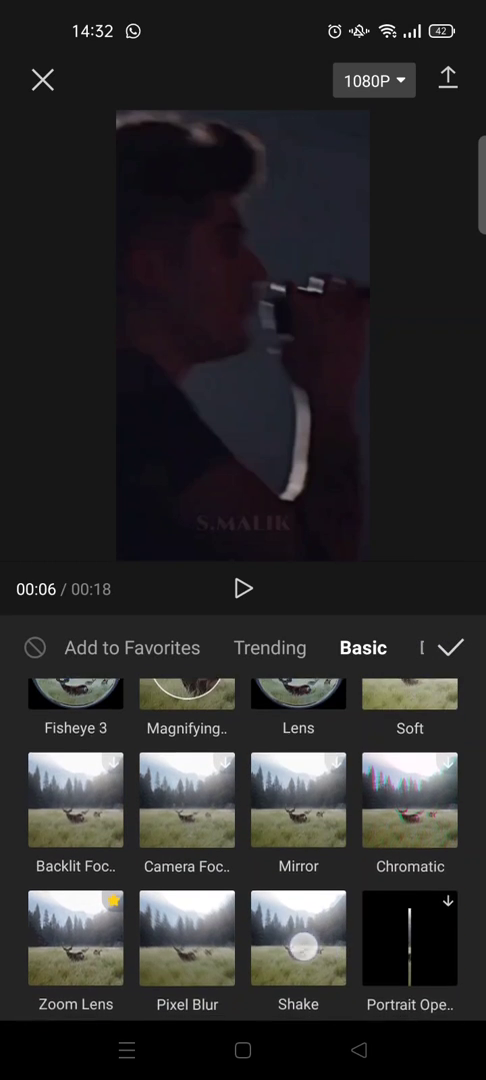
click(298, 936)
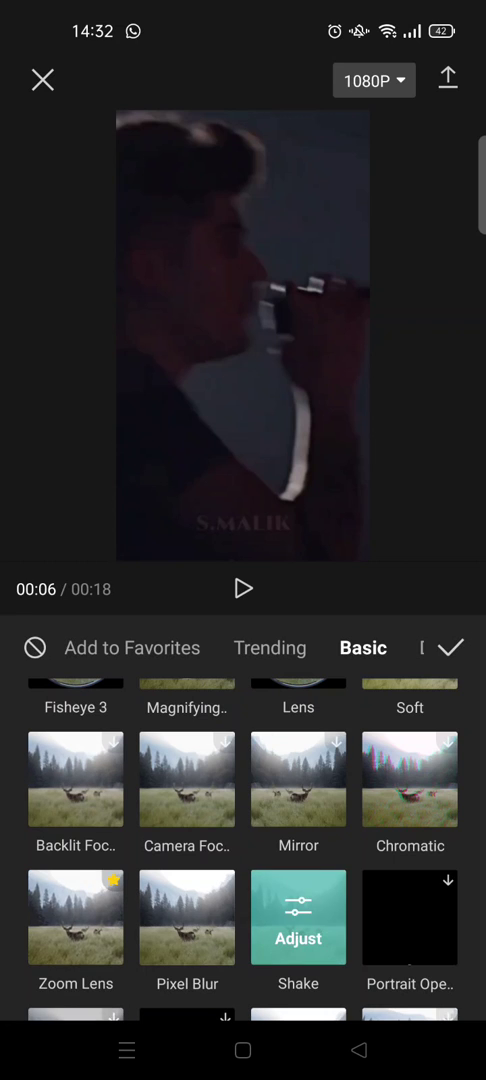
Confirm Shake and trim the effect clips tightly around the 00:09 cut
click(244, 588)
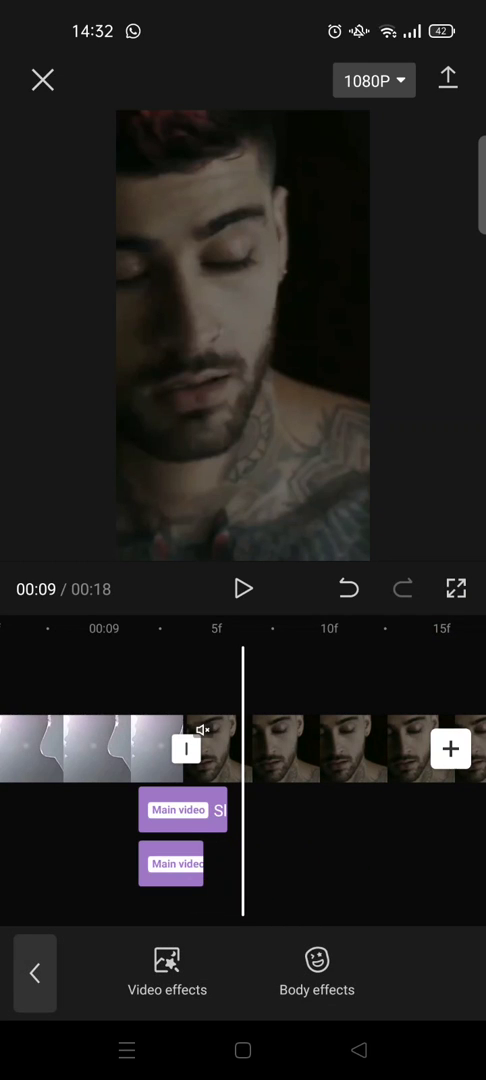
click(184, 812)
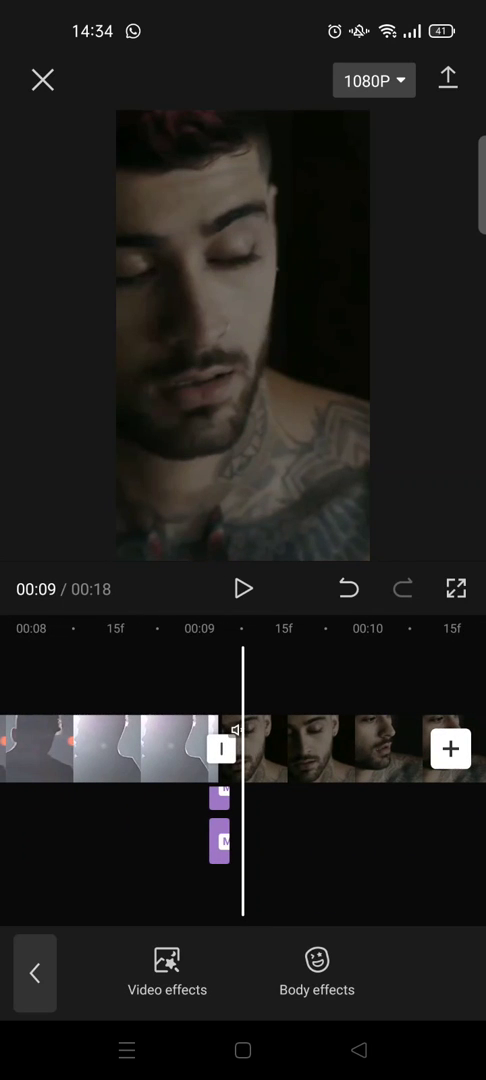
scroll(left, 3)
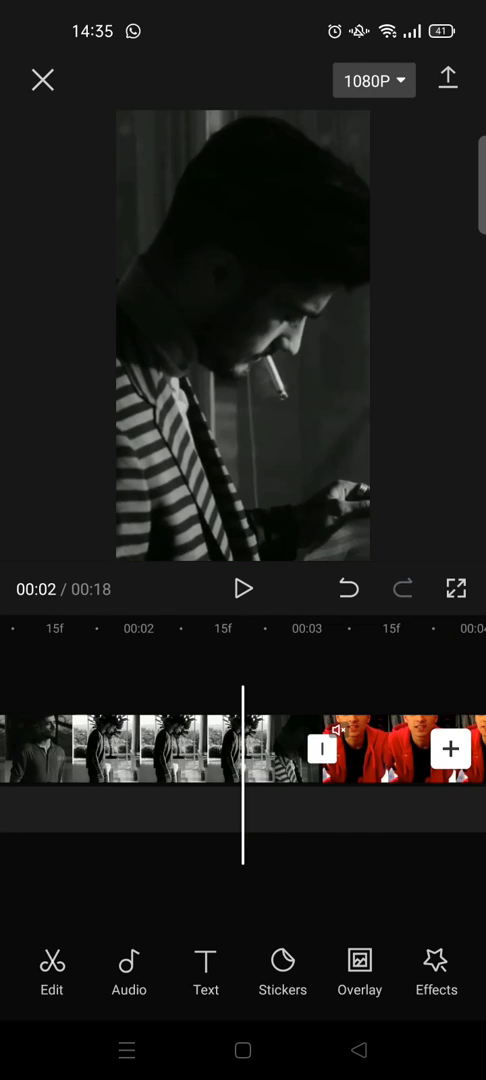
click(244, 588)
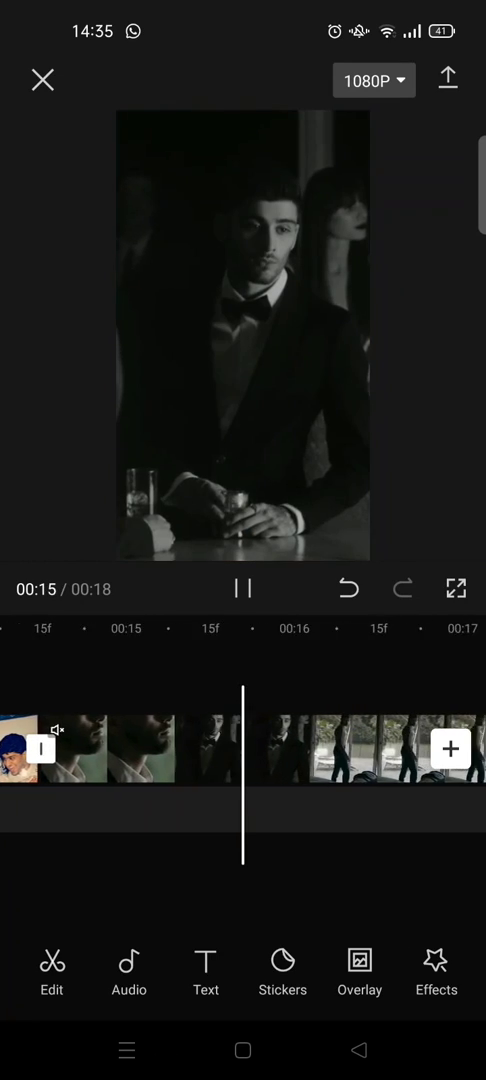
click(244, 588)
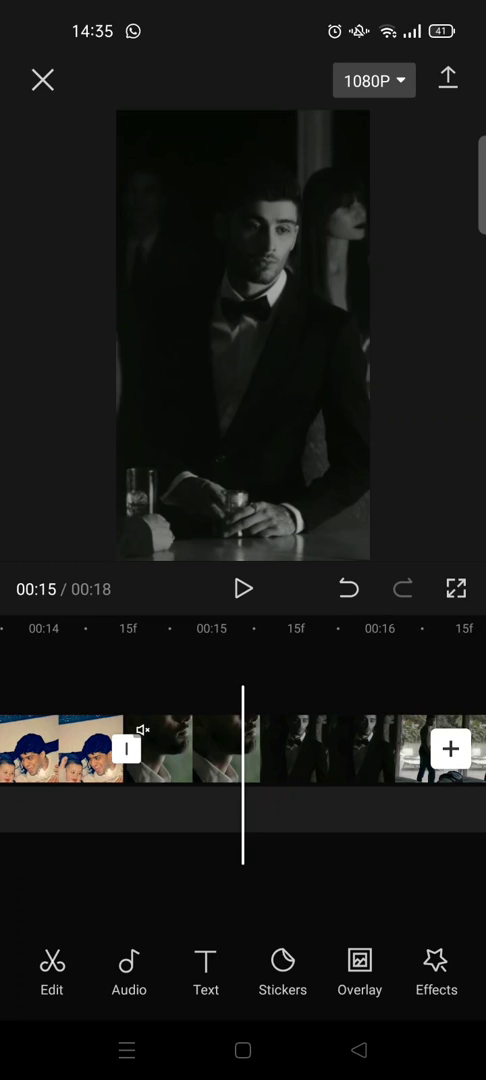